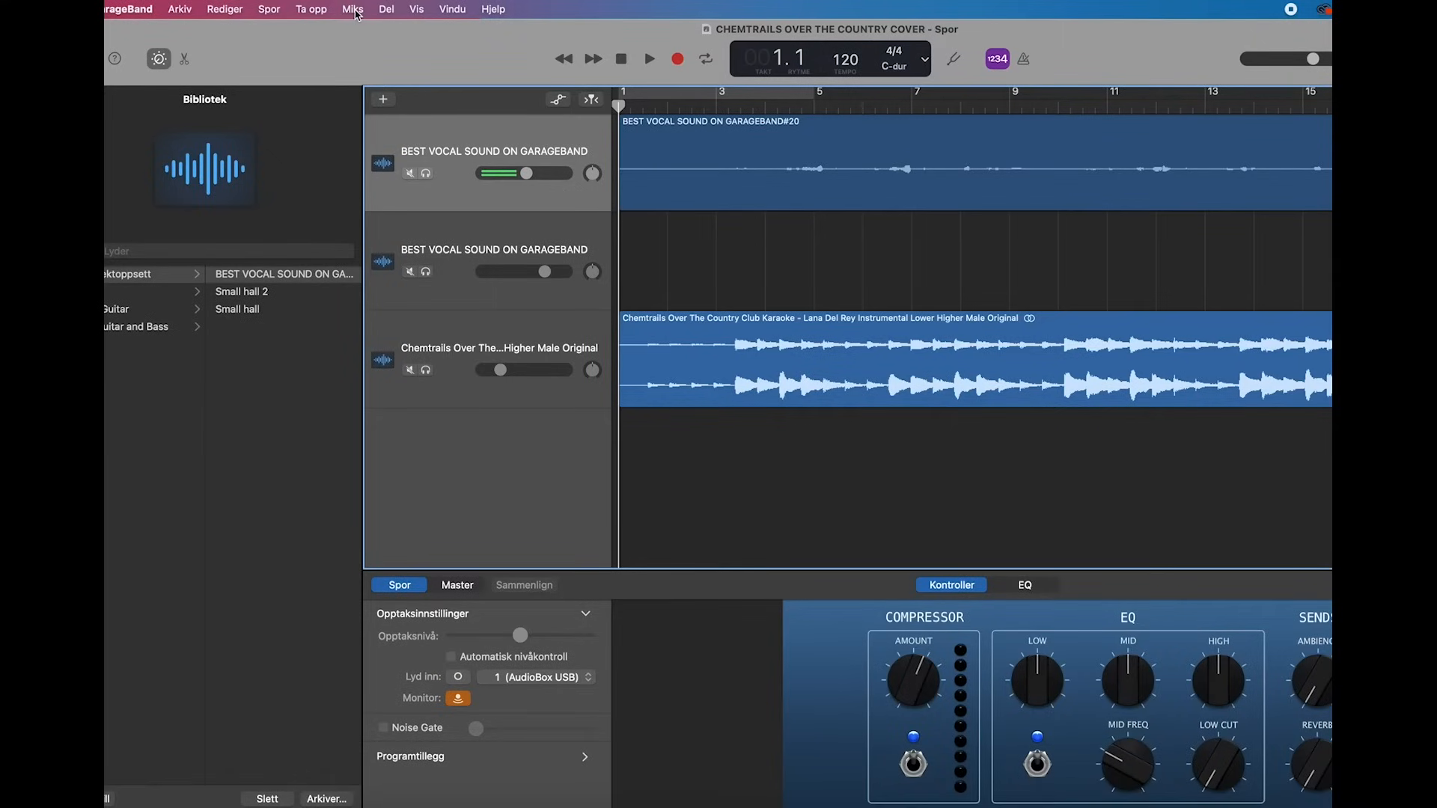
Turn on Vis automatisering from the Miks menu to display automation lanes
{"action": "left_click", "coordinate": [352, 9]}
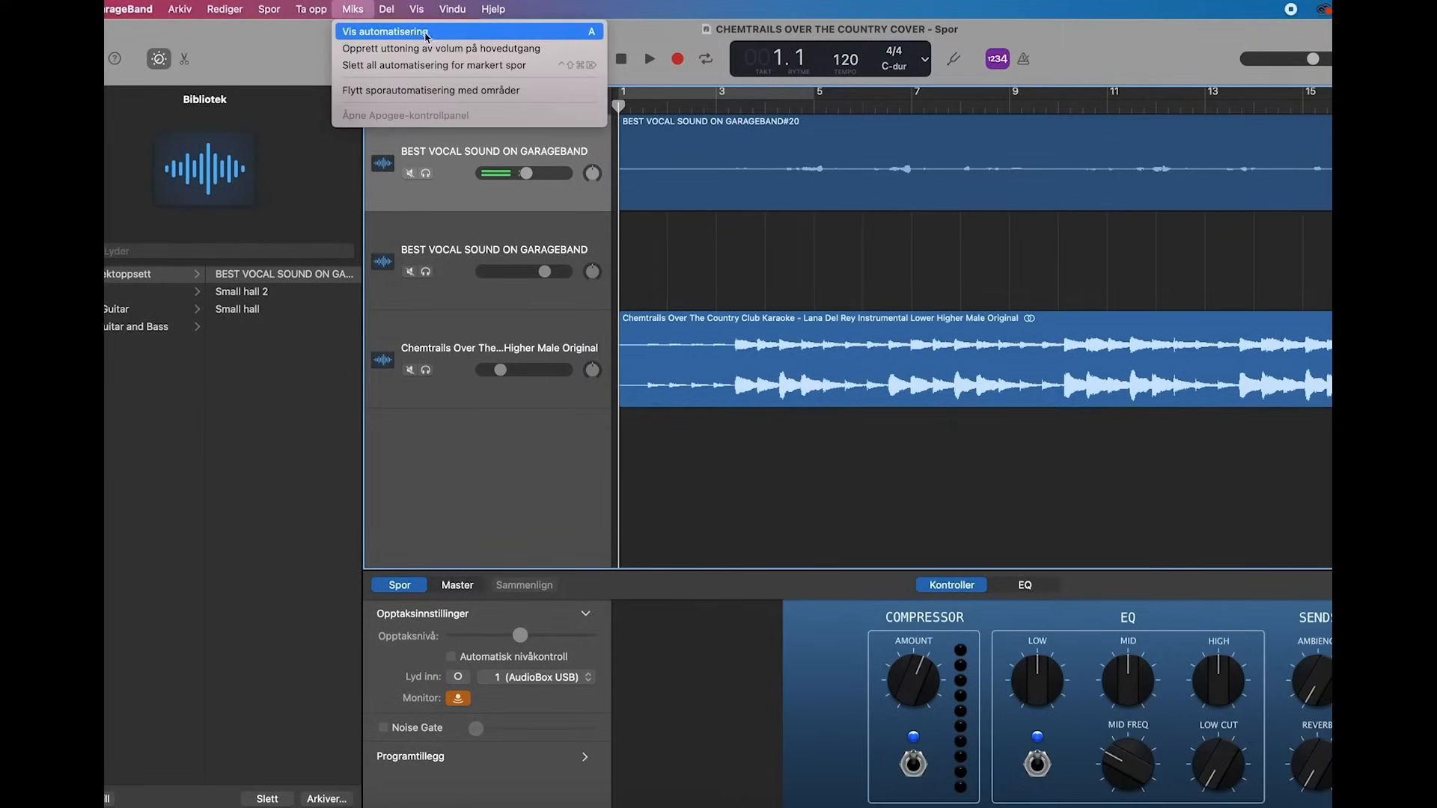
{"action": "left_click", "coordinate": [395, 32]}
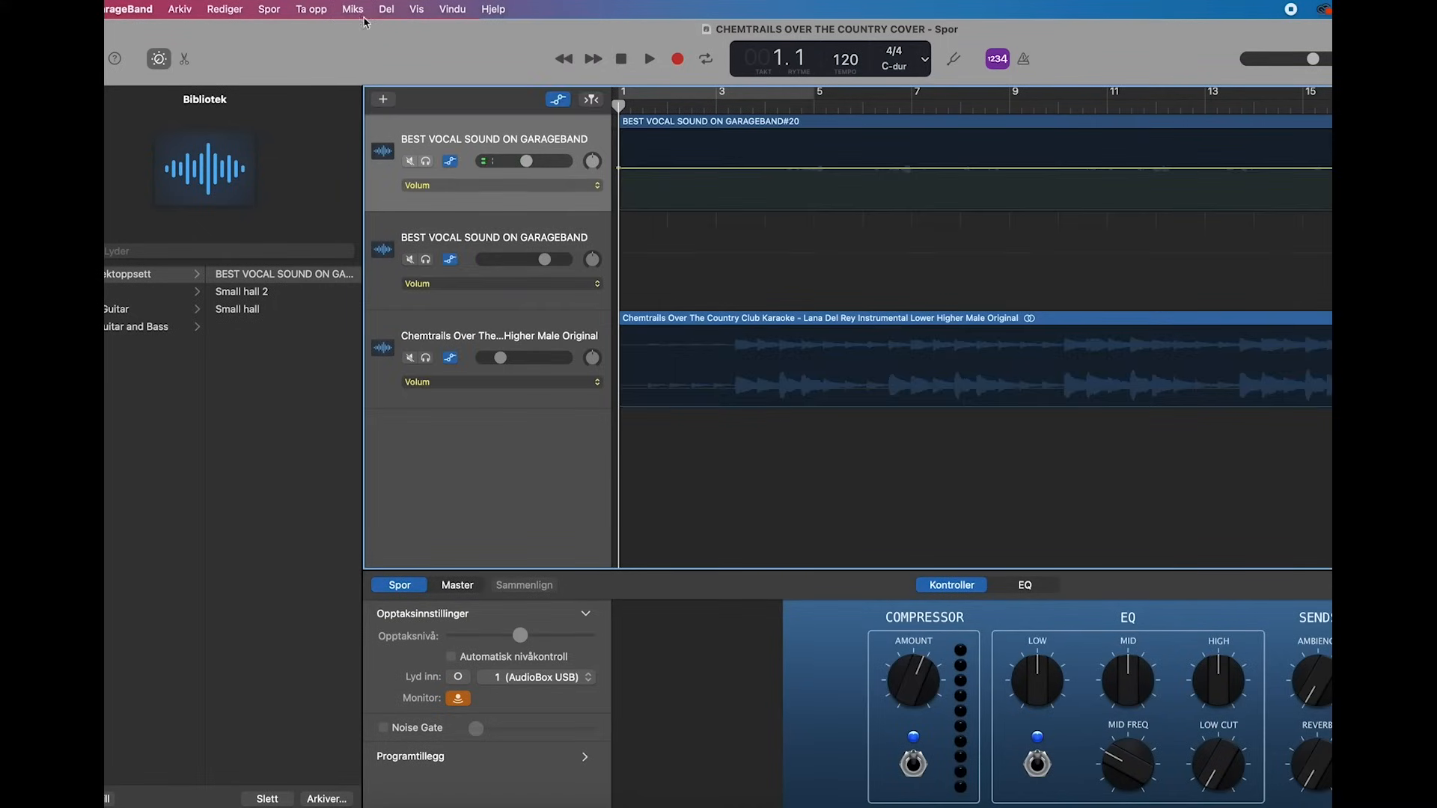
Keep Volum as the lead vocal's automation parameter and add a point near bar 4
{"action": "left_click", "coordinate": [352, 10]}
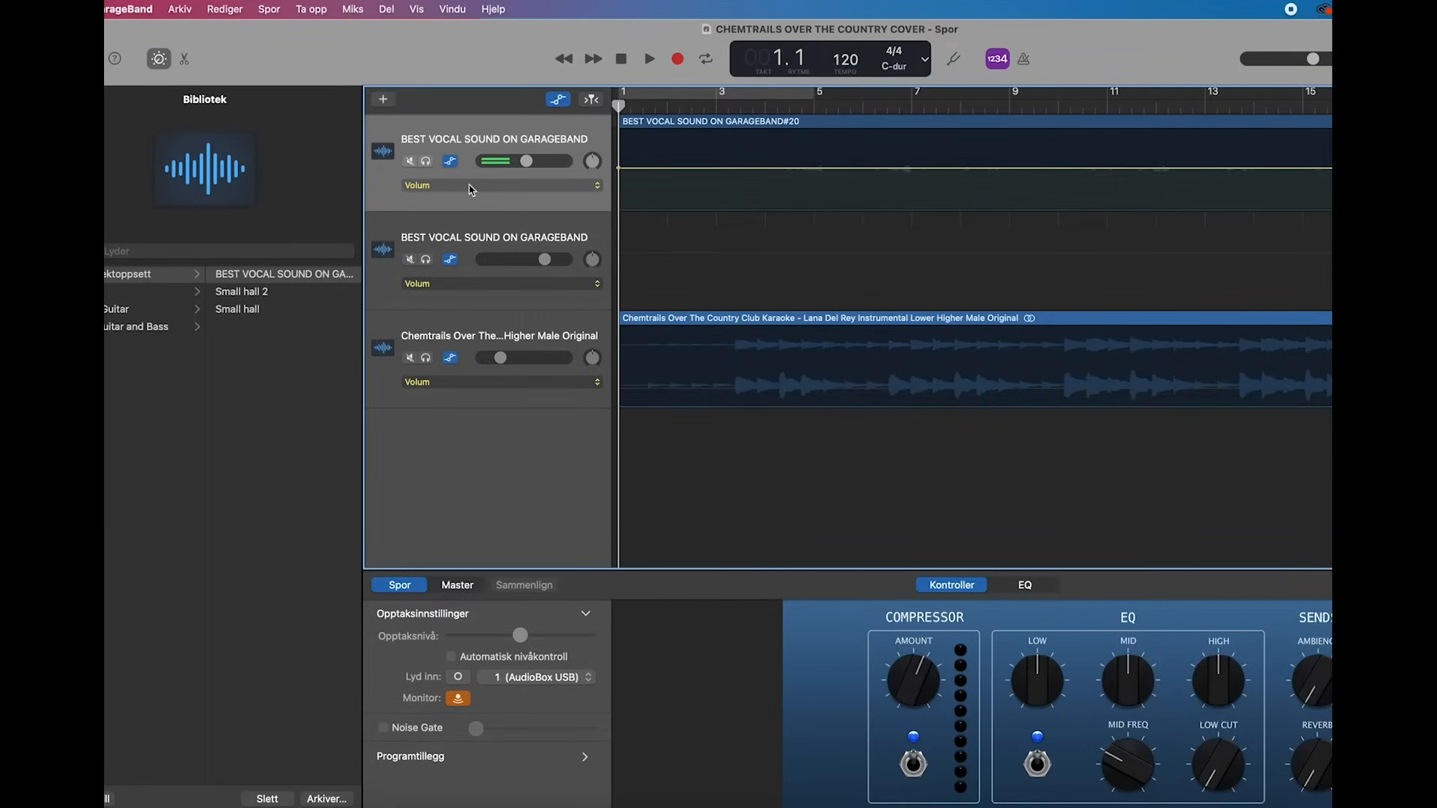
{"action": "left_click", "coordinate": [501, 186]}
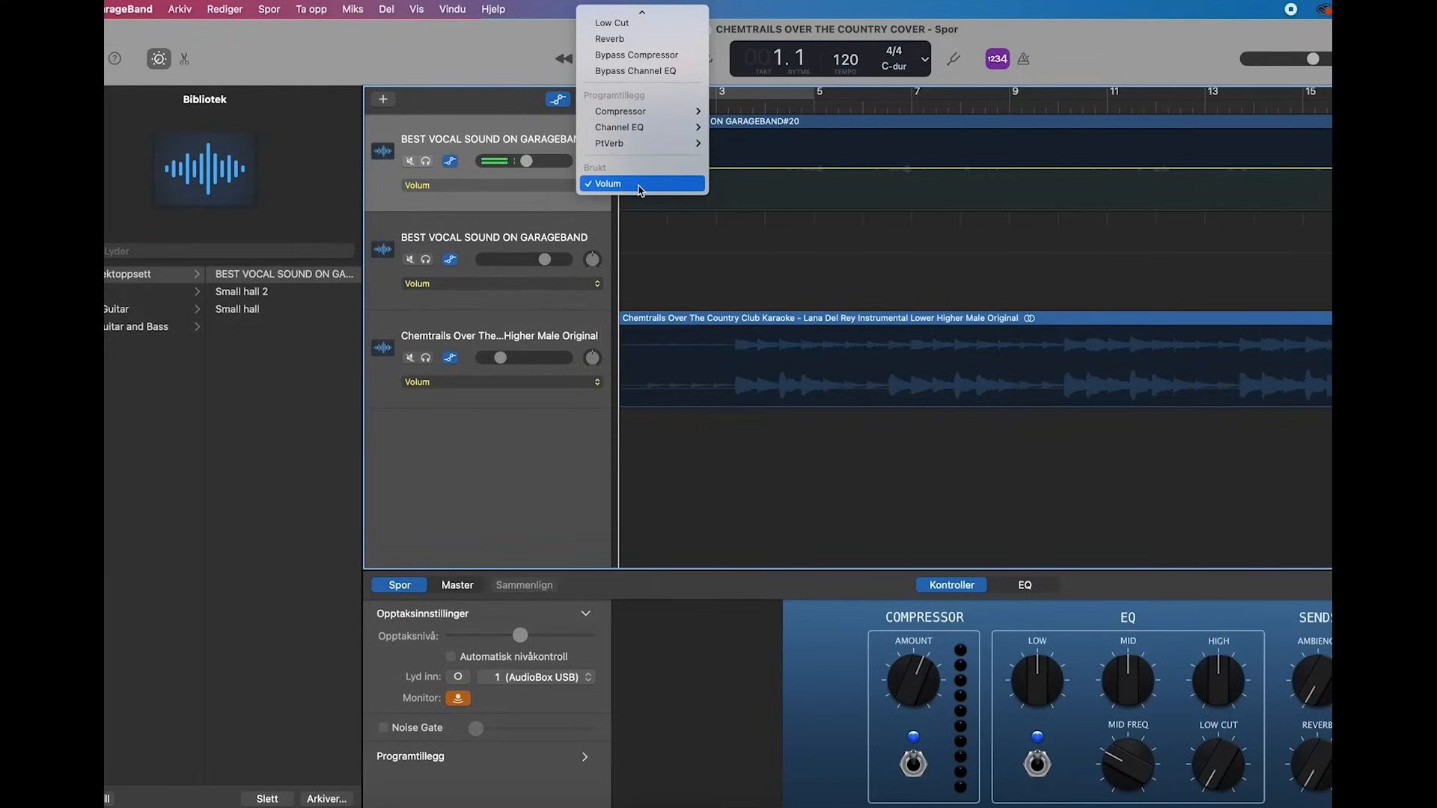
{"action": "mouse_move", "coordinate": [646, 143]}
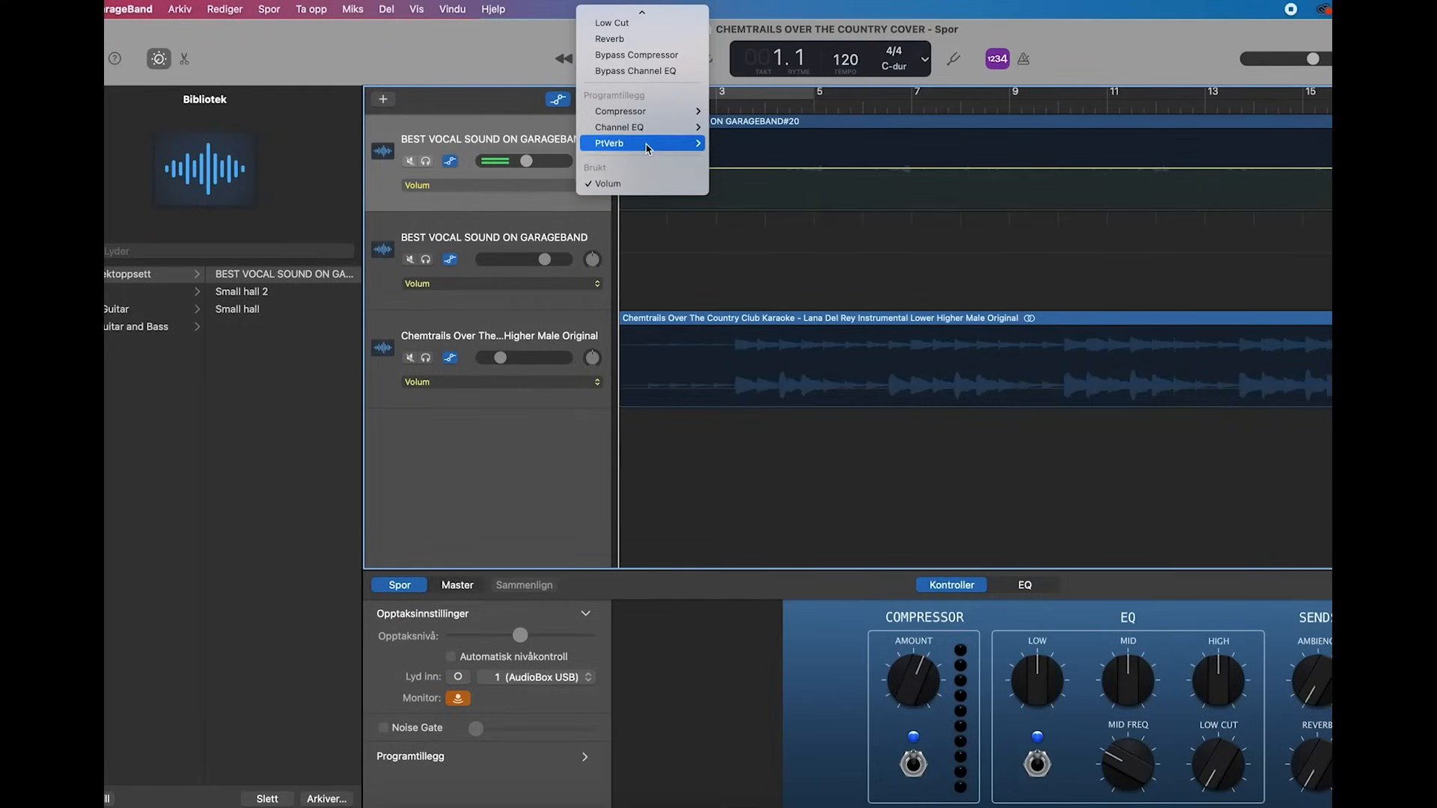
{"action": "mouse_move", "coordinate": [639, 183]}
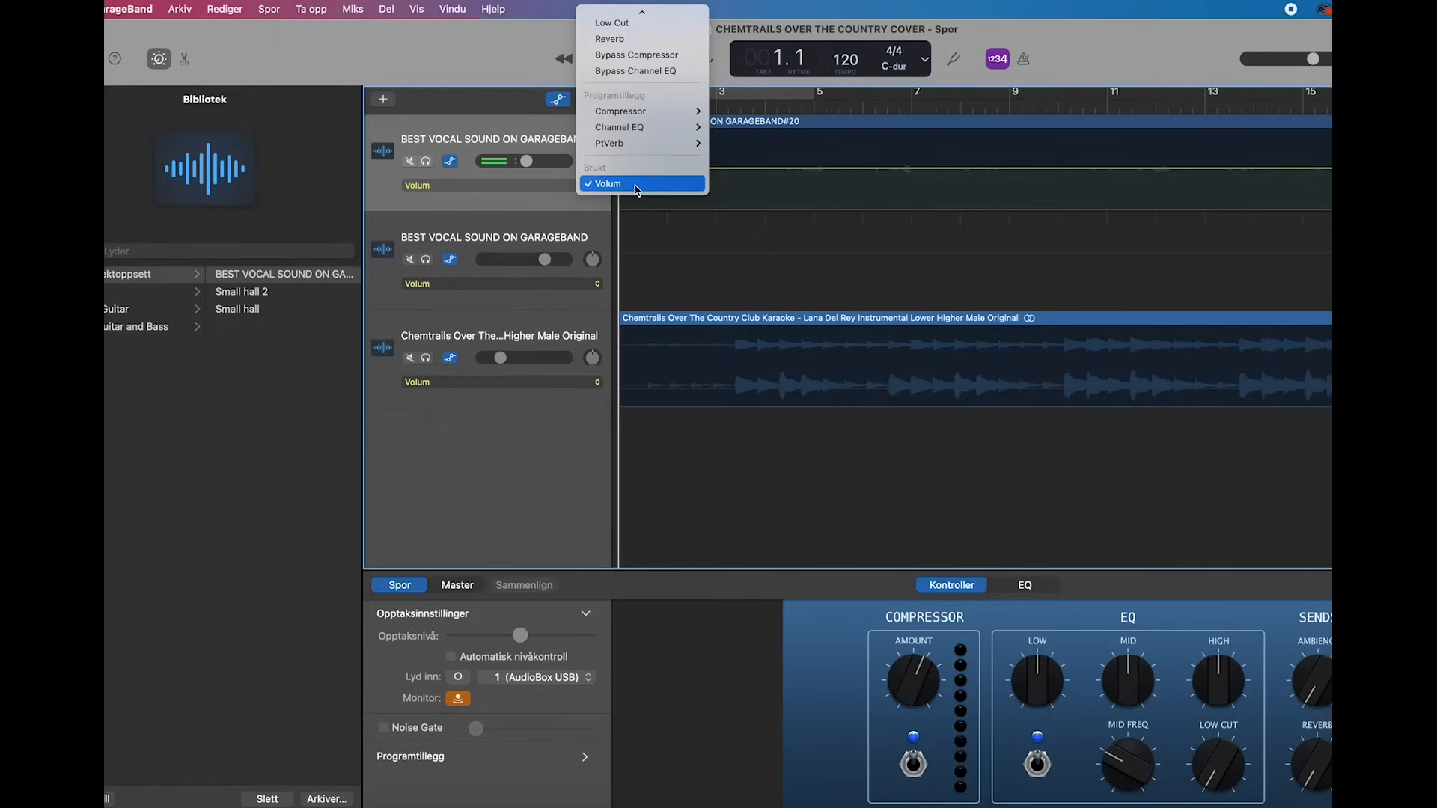
{"action": "left_click", "coordinate": [629, 184]}
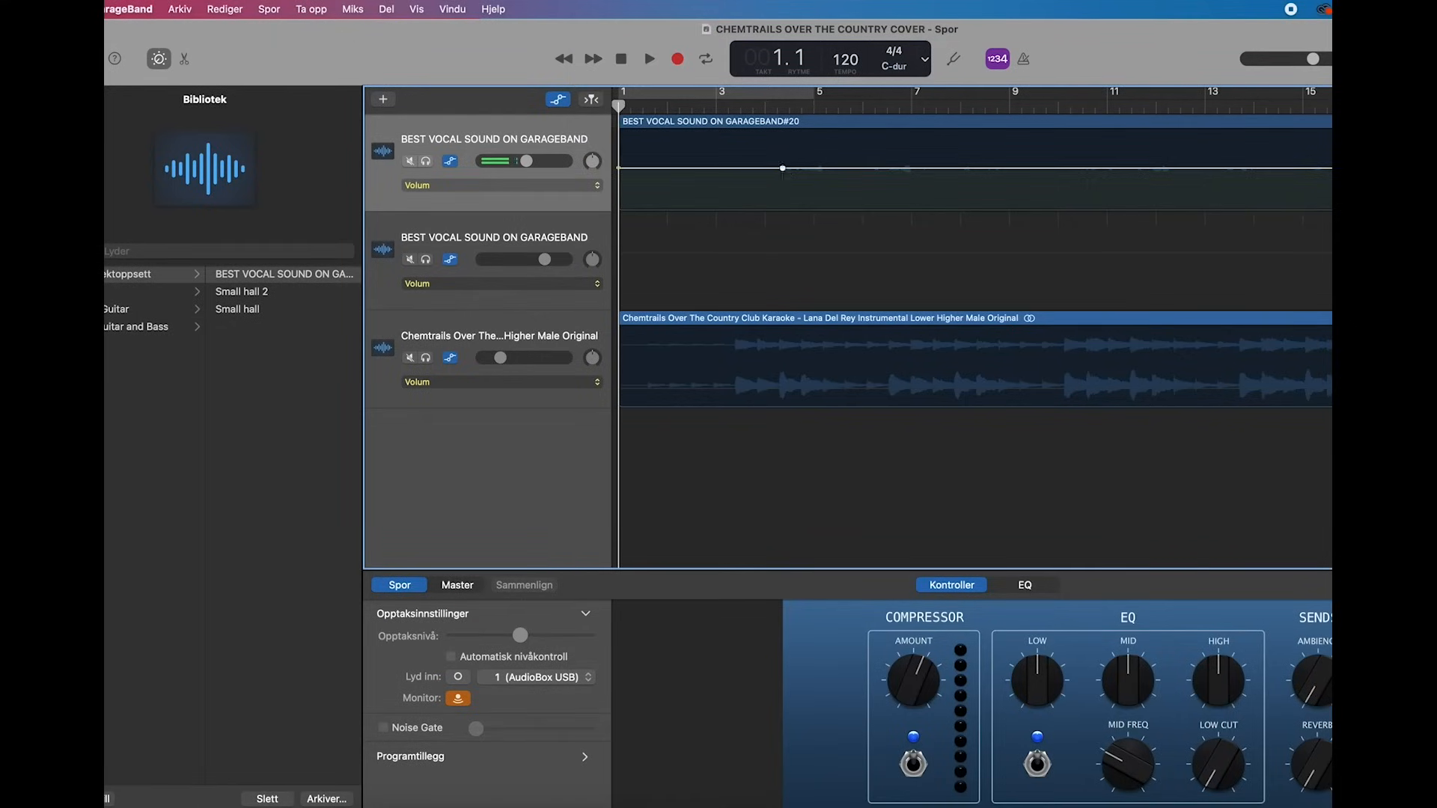
Raise the bar 4 volume point to about -1.2 dB
{"action": "left_click_drag", "start_coordinate": [783, 168], "coordinate": [783, 167]}
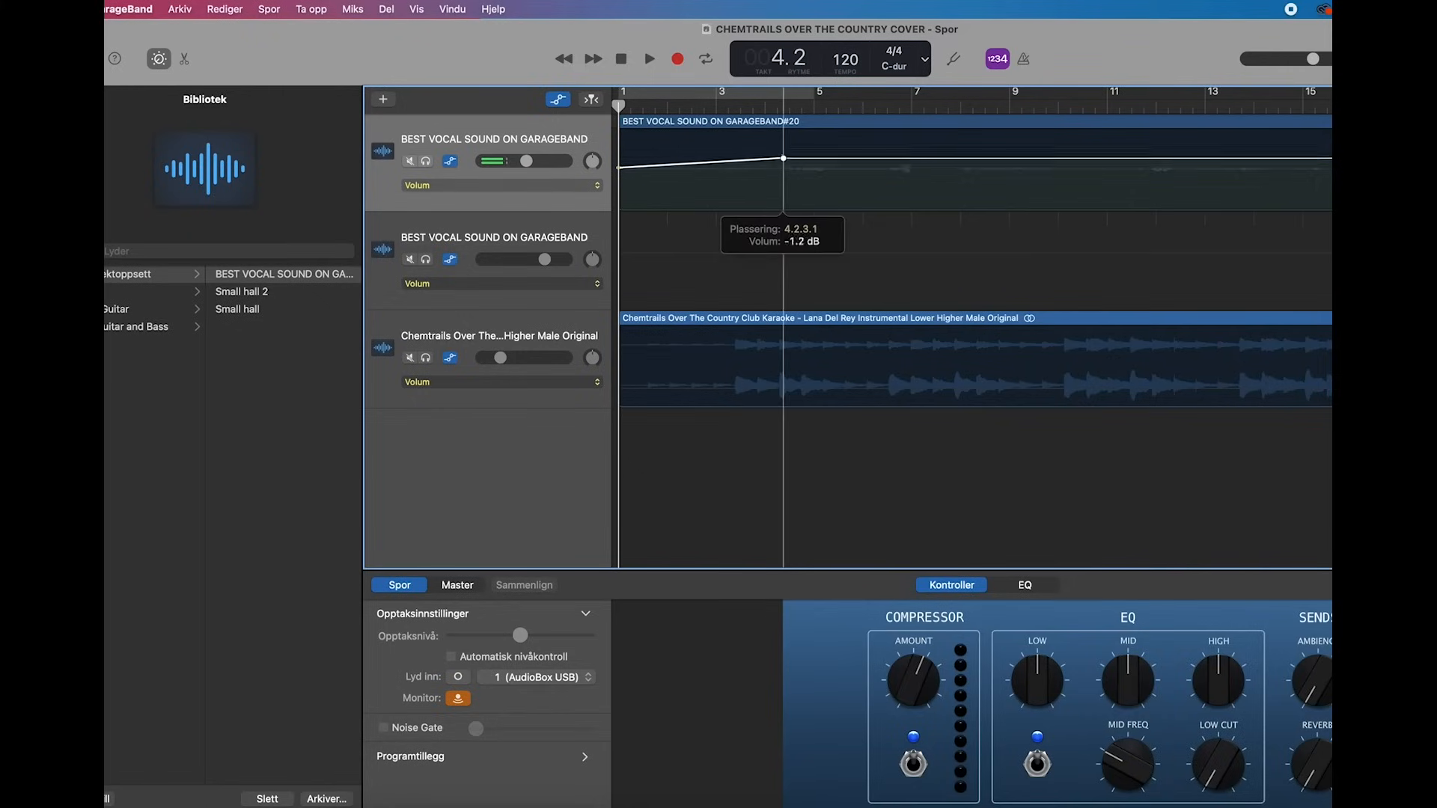
{"action": "left_click_drag", "start_coordinate": [783, 159], "coordinate": [785, 151]}
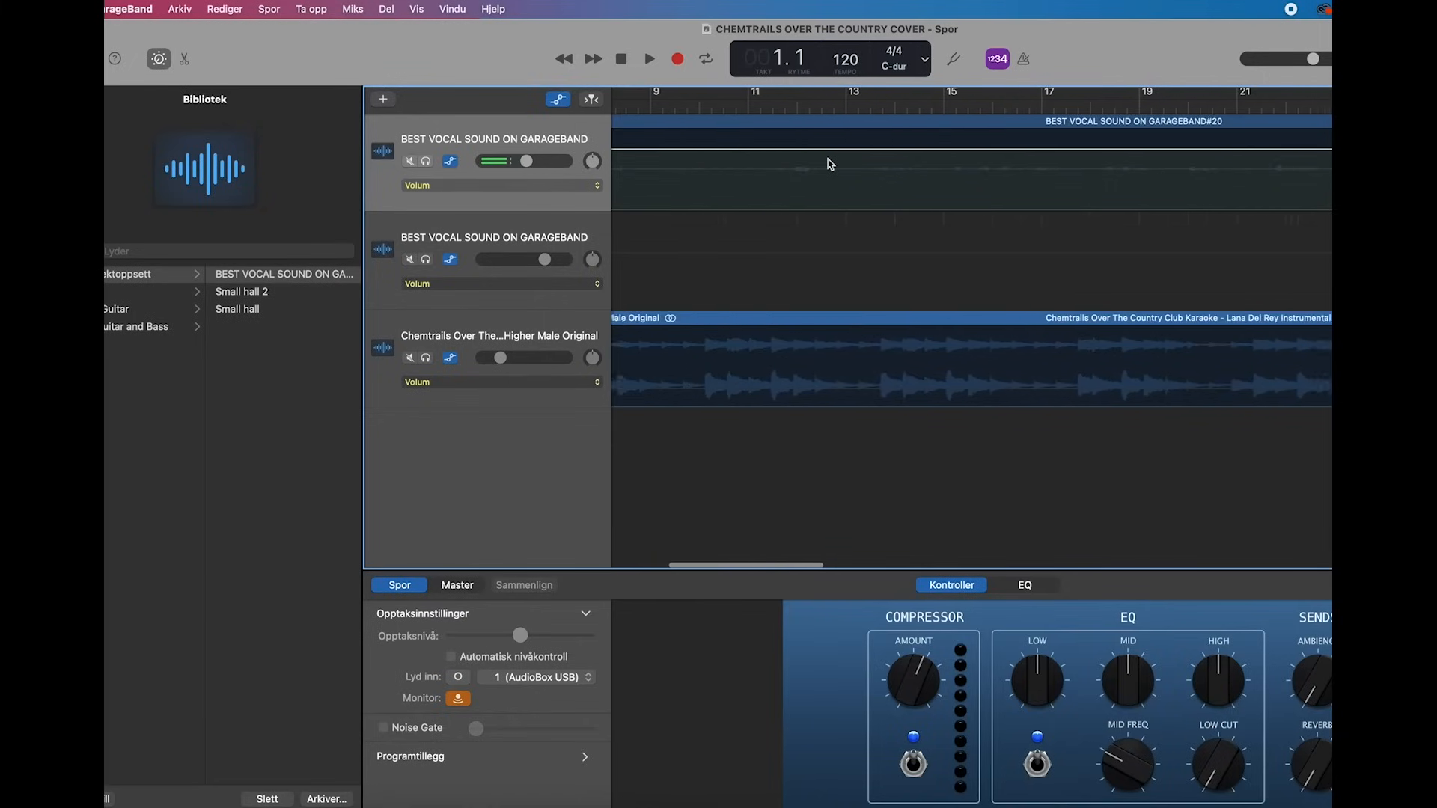
Lower the region-end volume point and raise the bar 37 point to +2.0 dB
{"action": "scroll", "scroll_direction": "right", "scroll_amount": 3}
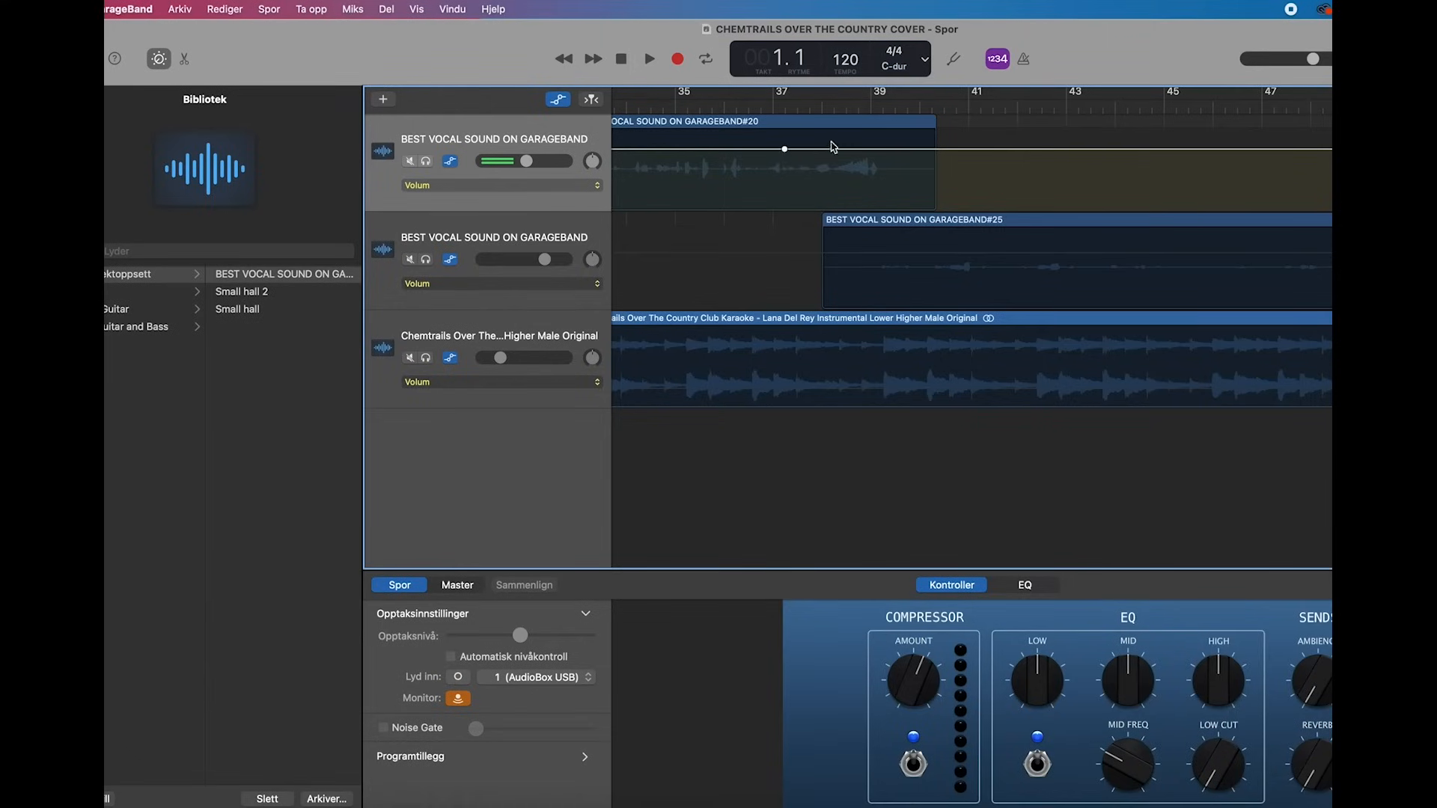
{"action": "left_click_drag", "start_coordinate": [784, 149], "coordinate": [934, 152]}
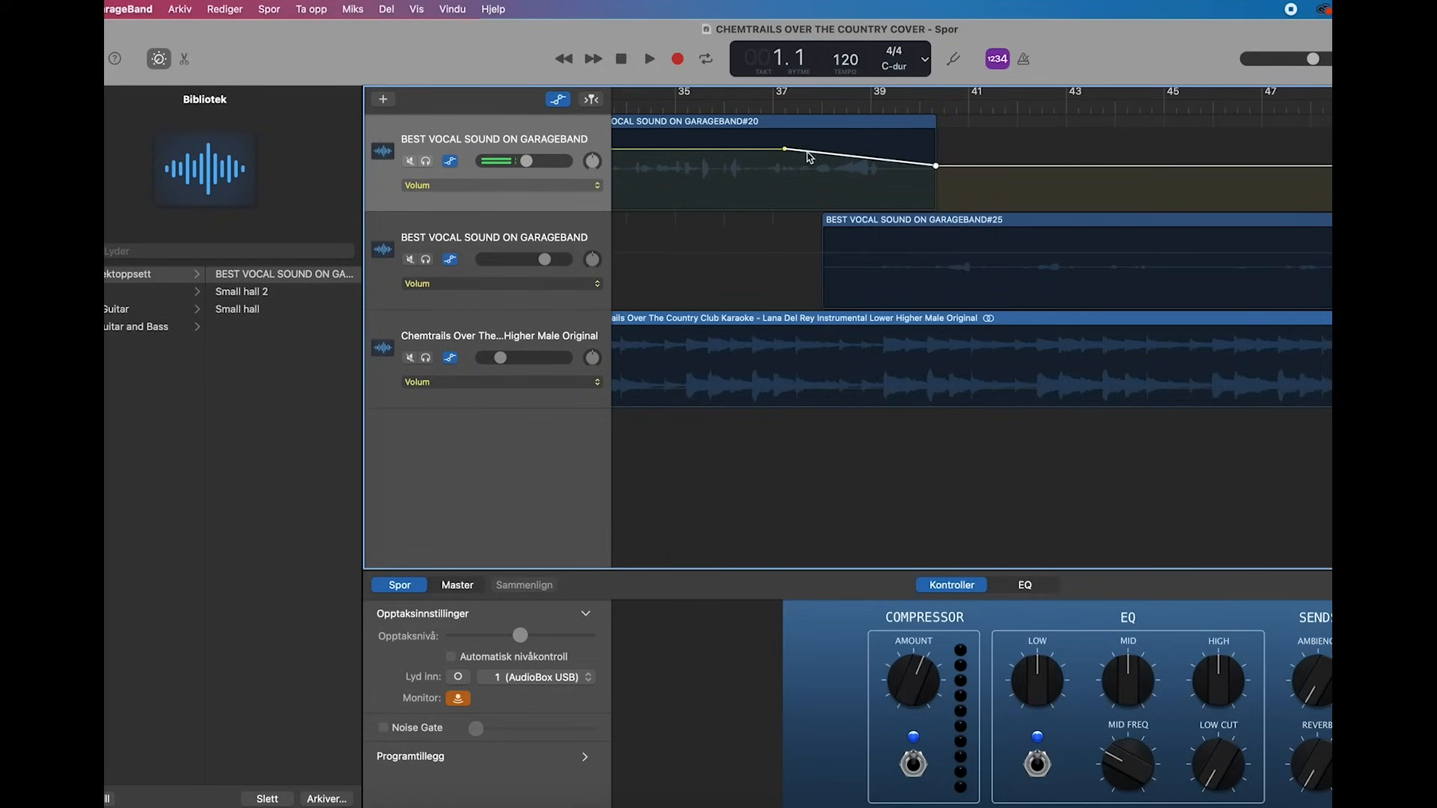
{"action": "left_click_drag", "start_coordinate": [787, 150], "coordinate": [784, 148]}
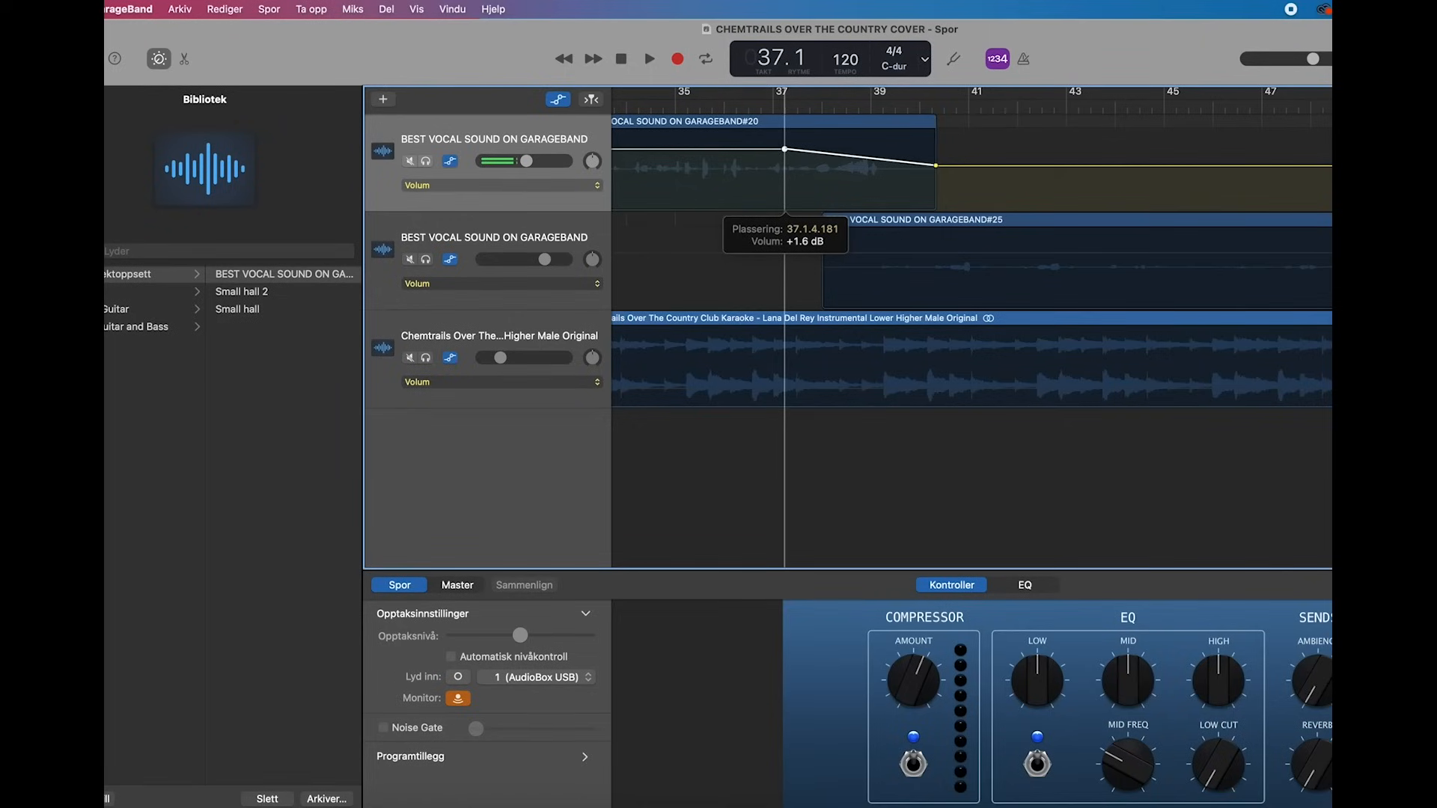
{"action": "left_click_drag", "start_coordinate": [785, 150], "coordinate": [785, 149]}
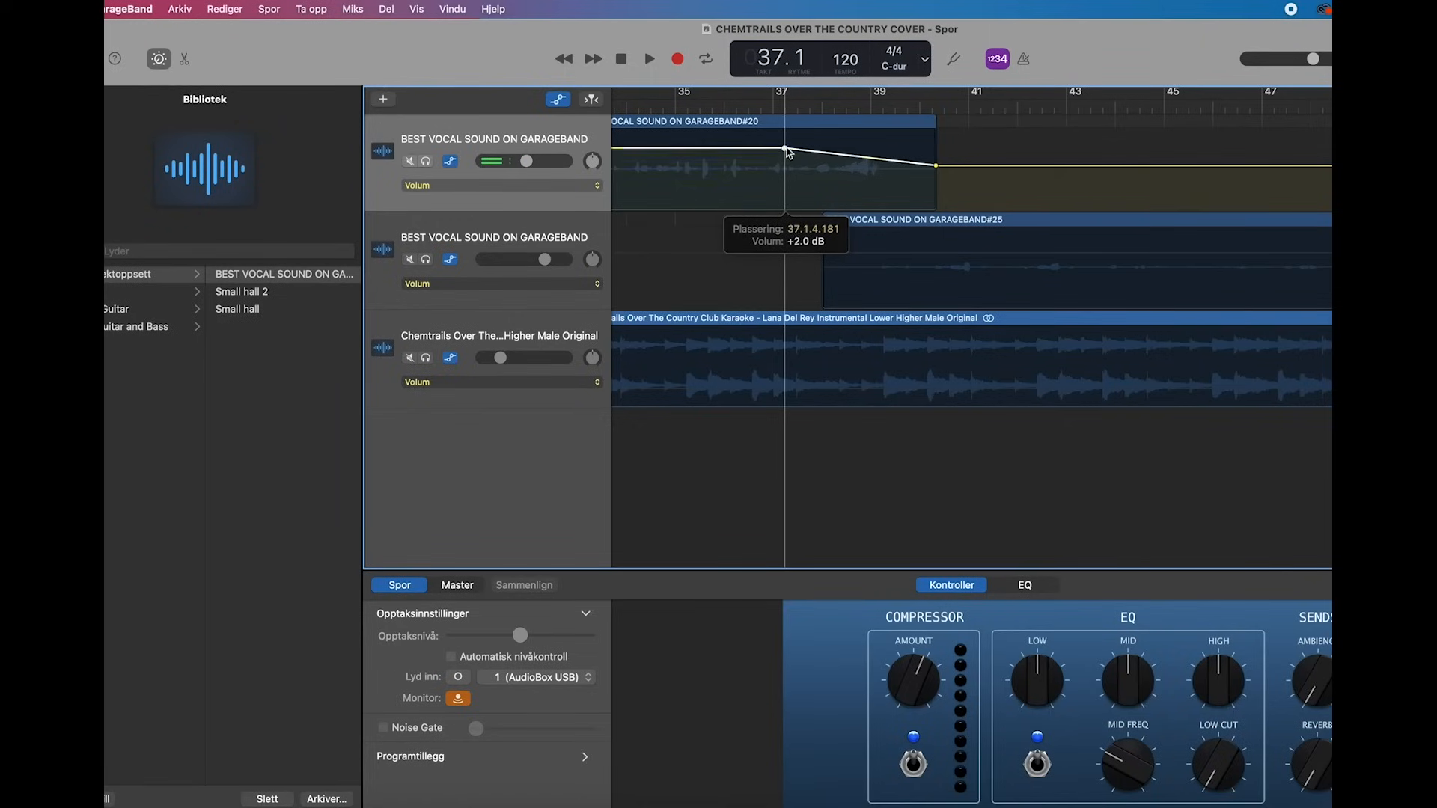